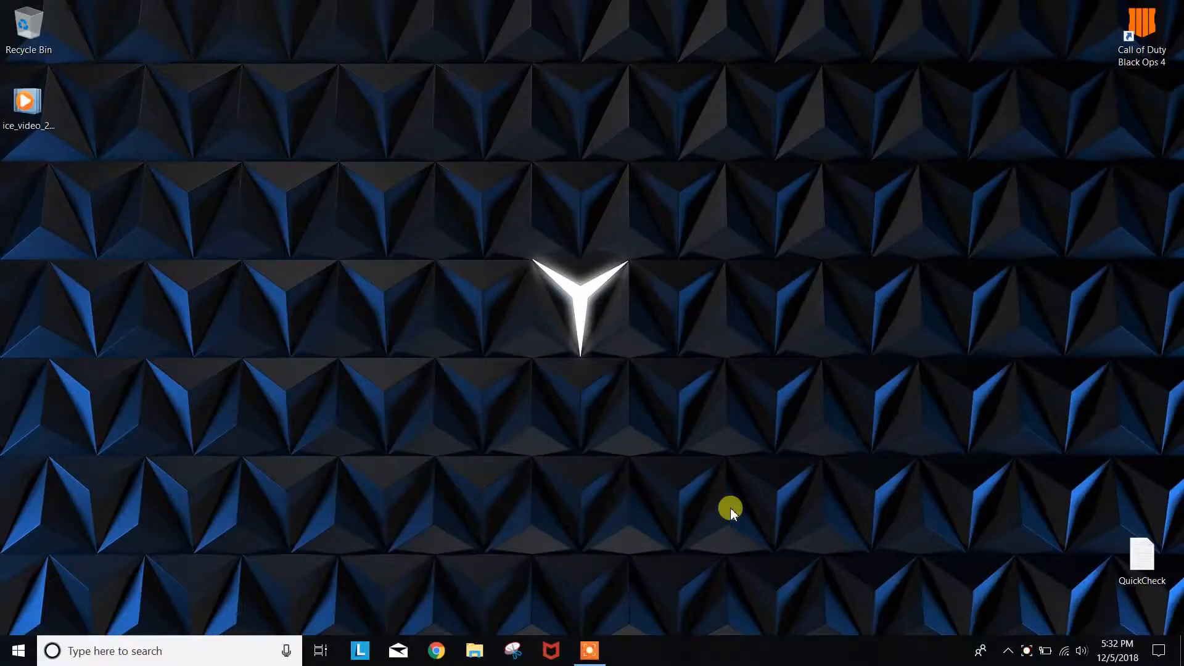
{"action": "mouse_move", "coordinate": [677, 478]}
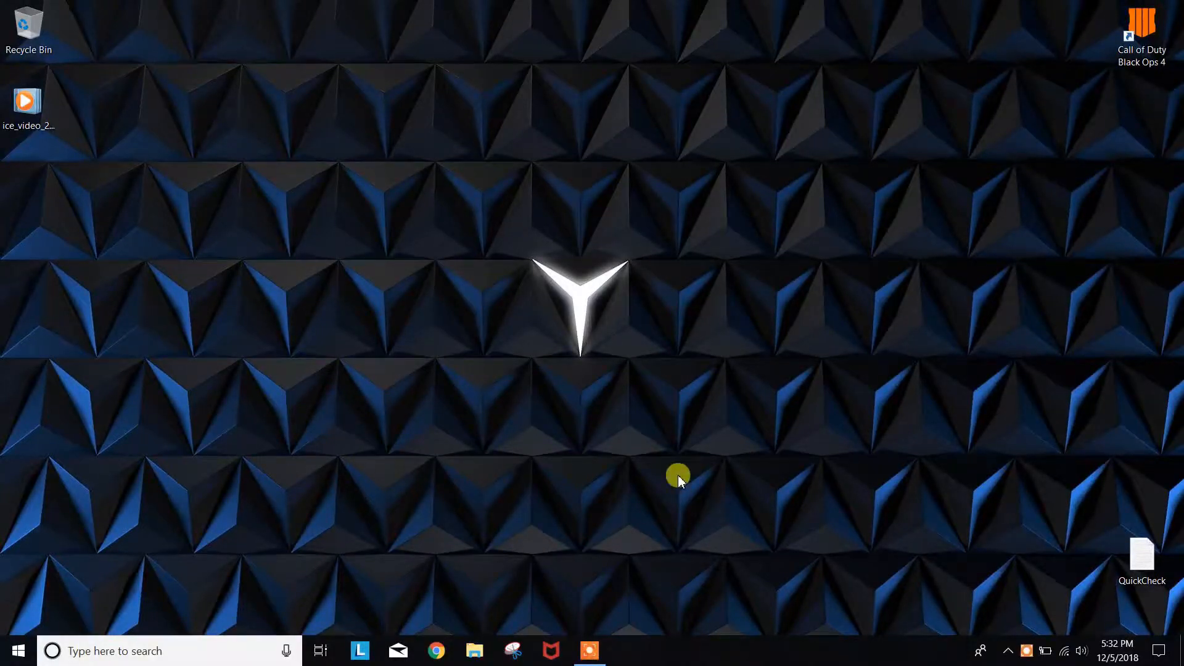
{"action": "mouse_move", "coordinate": [455, 596]}
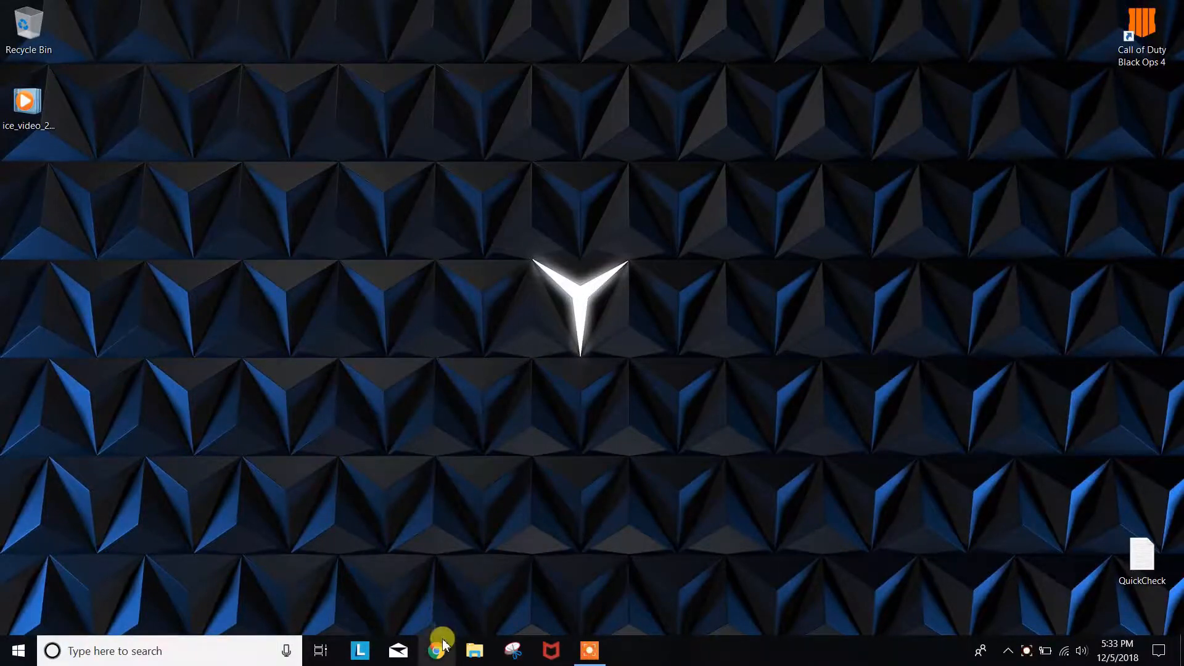
Launch Google Chrome from the taskbar to a new Google tab
{"action": "left_click", "coordinate": [435, 650]}
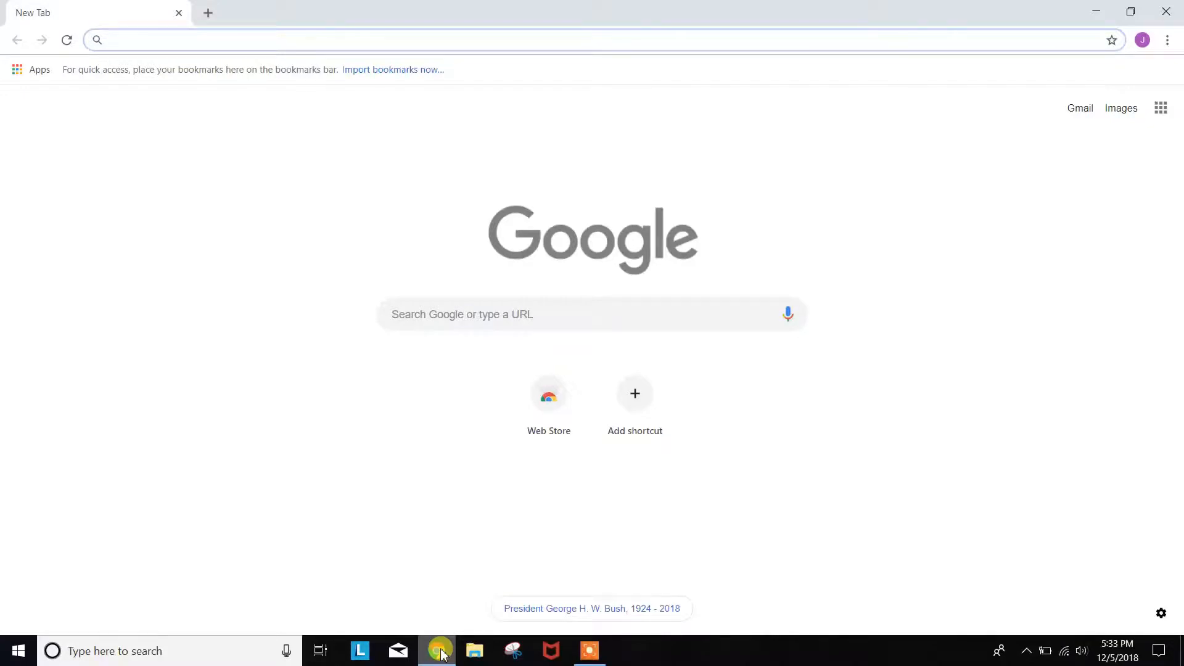
Search 'anydesk free' and download the AnyDesk Windows installer, AnyDesk (1).exe
{"action": "type", "text": "anydesk free"}
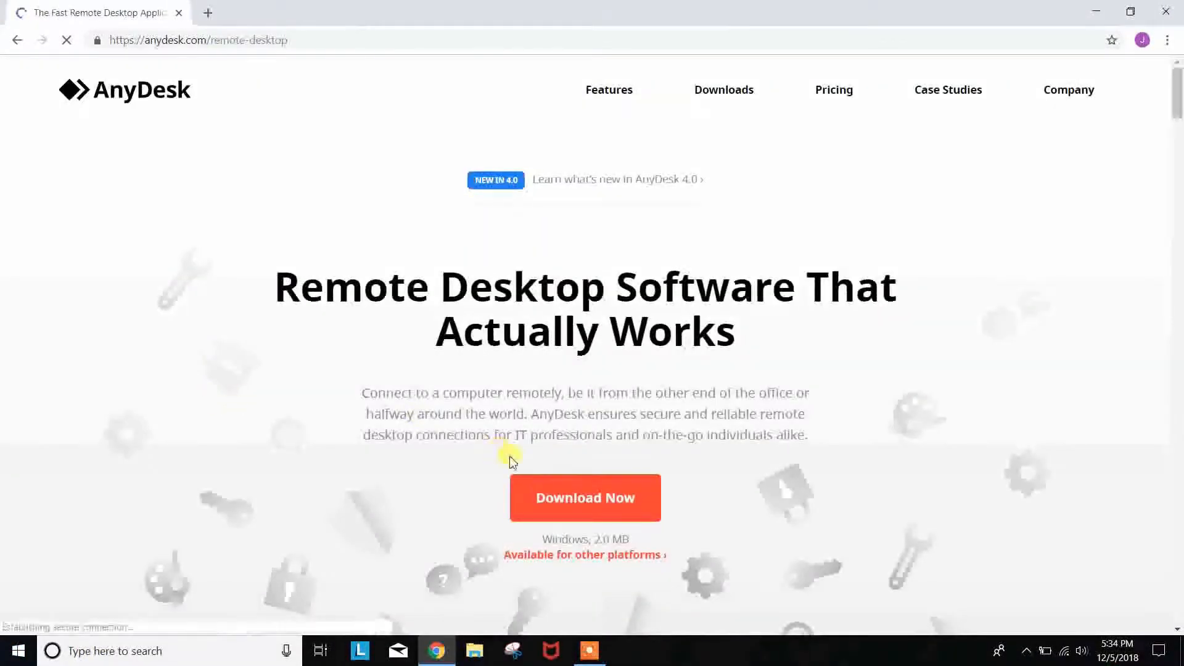
{"action": "left_click", "coordinate": [585, 498]}
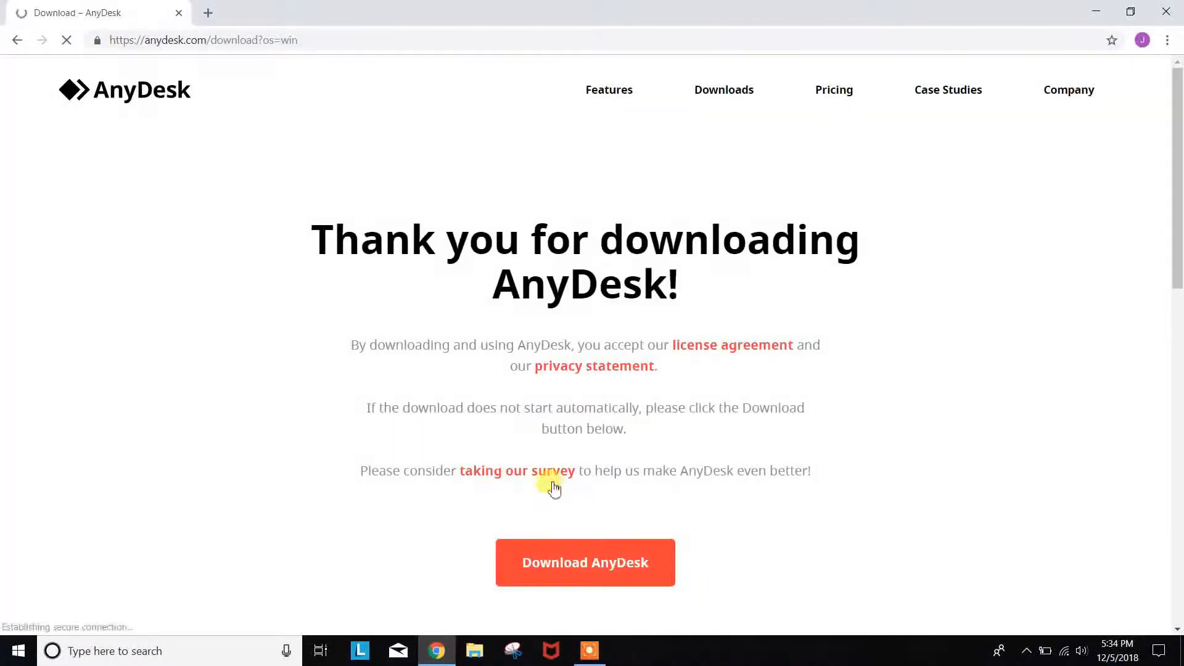
{"action": "left_click", "coordinate": [585, 563]}
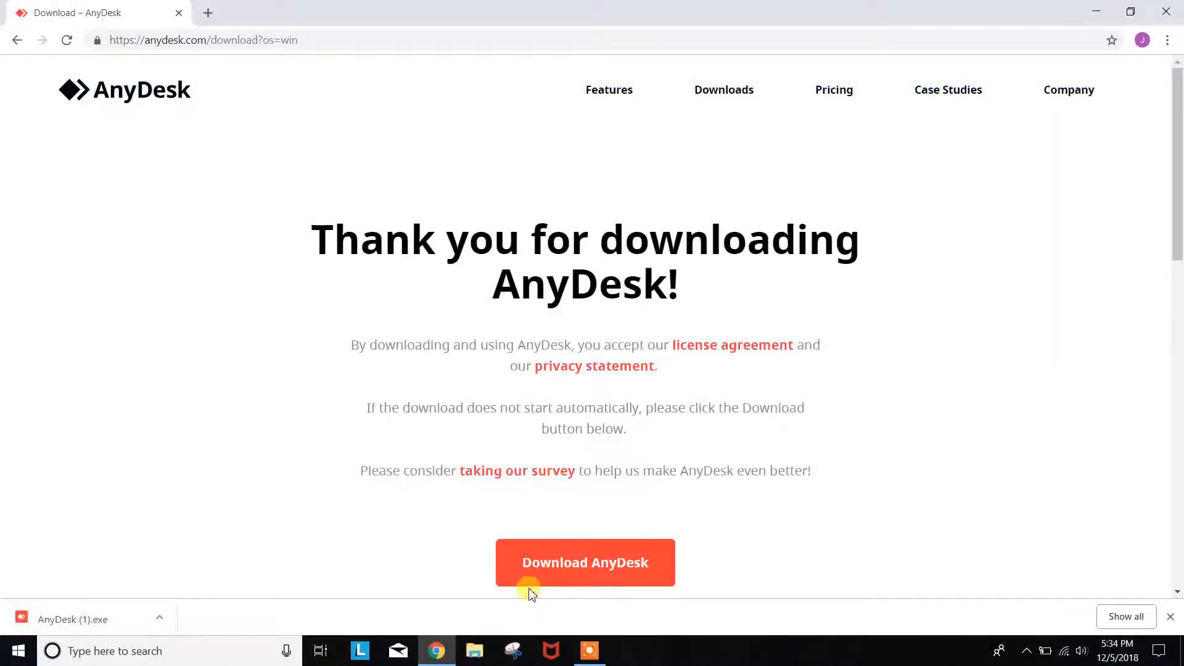
{"action": "mouse_move", "coordinate": [260, 541]}
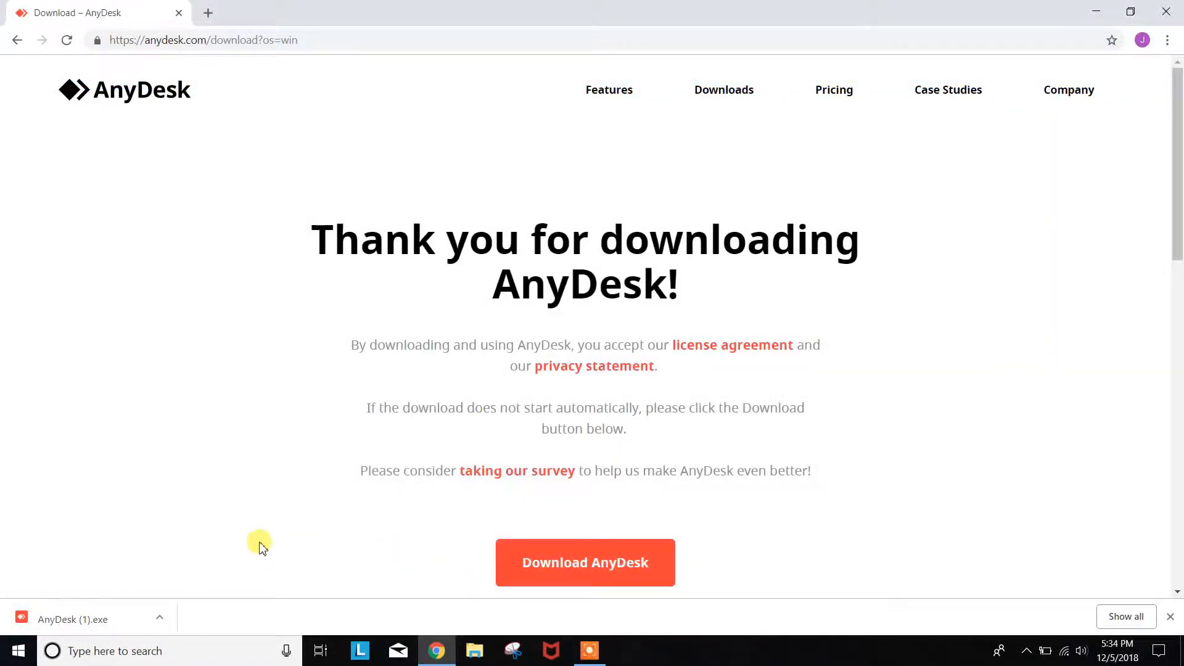
{"action": "mouse_move", "coordinate": [180, 582]}
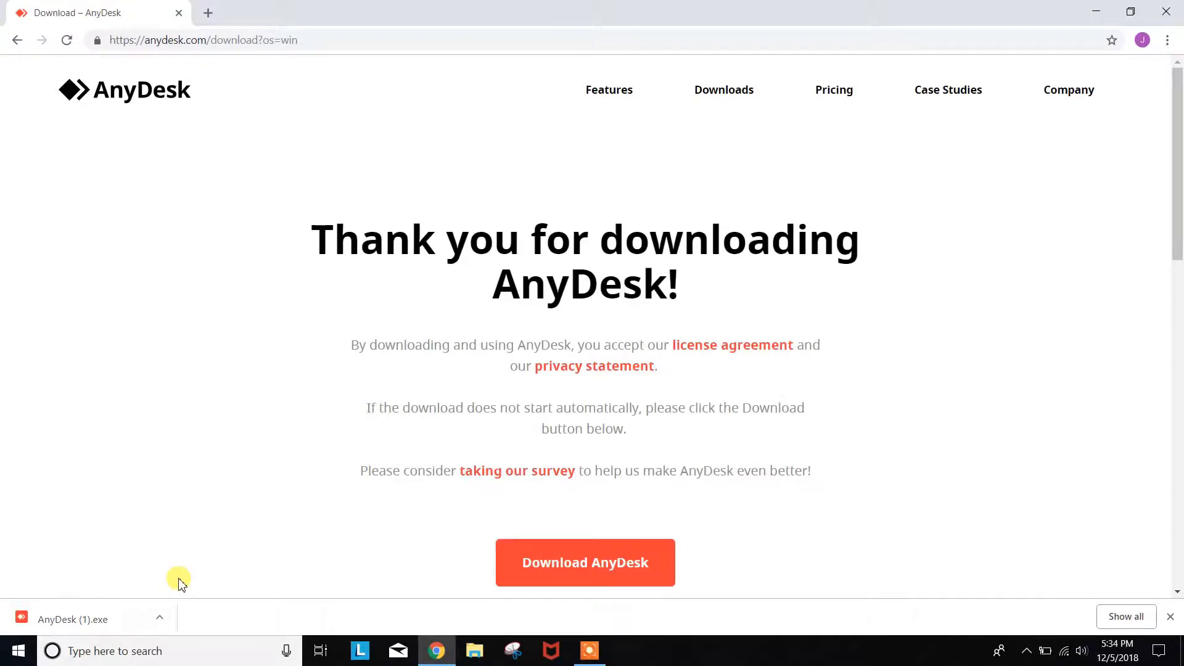
{"action": "mouse_move", "coordinate": [132, 614]}
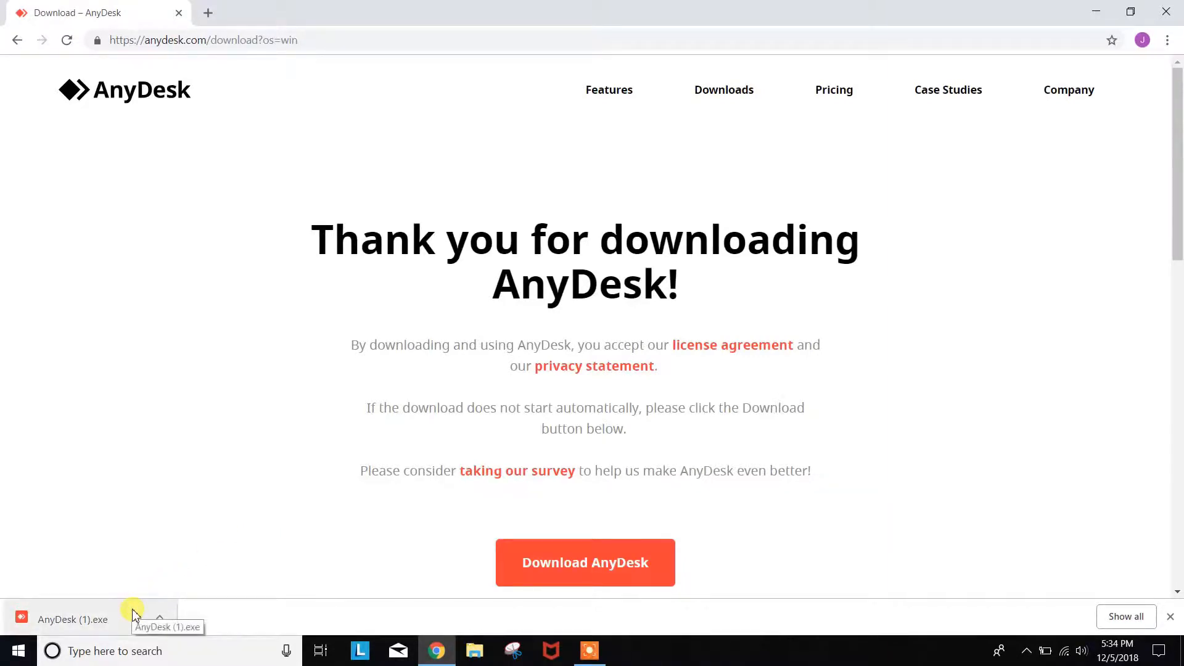
Run AnyDesk (1).exe from Chrome's download bar to open AnyDesk
{"action": "left_click", "coordinate": [73, 620]}
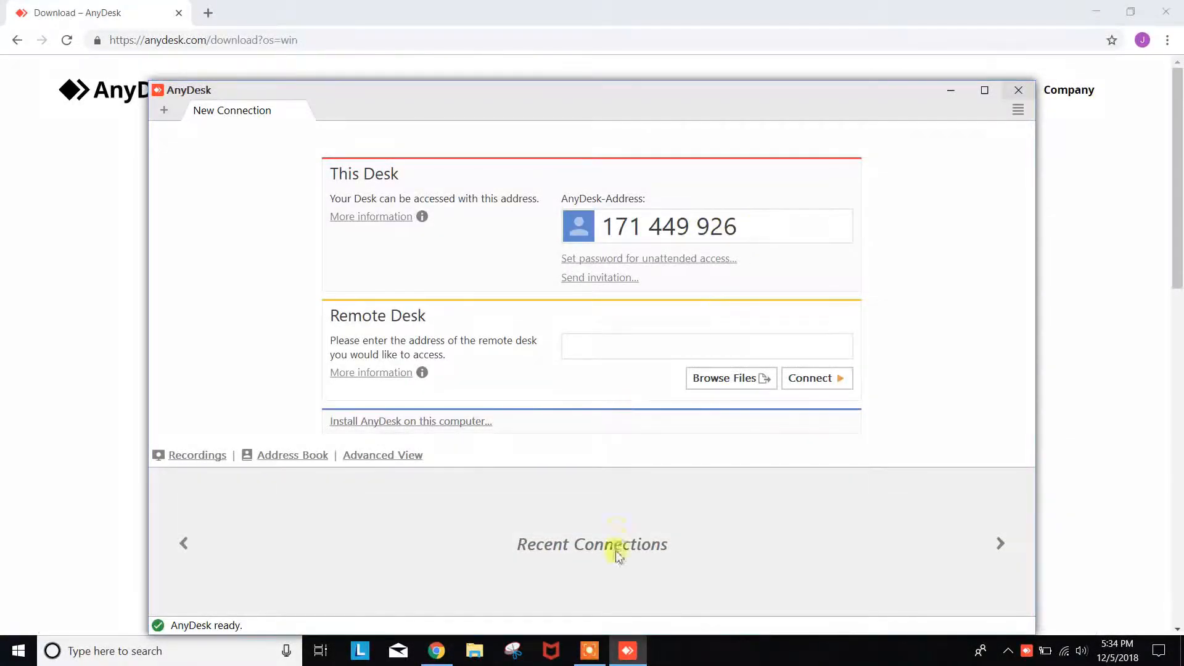
{"action": "mouse_move", "coordinate": [597, 569]}
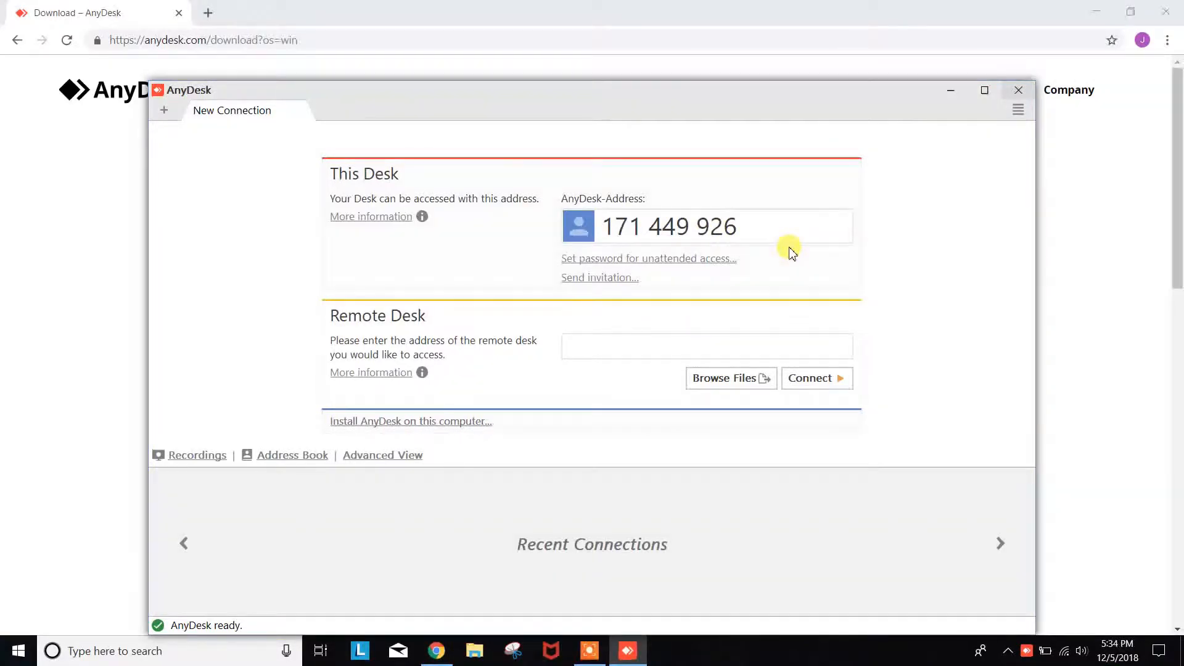
{"action": "mouse_move", "coordinate": [664, 273]}
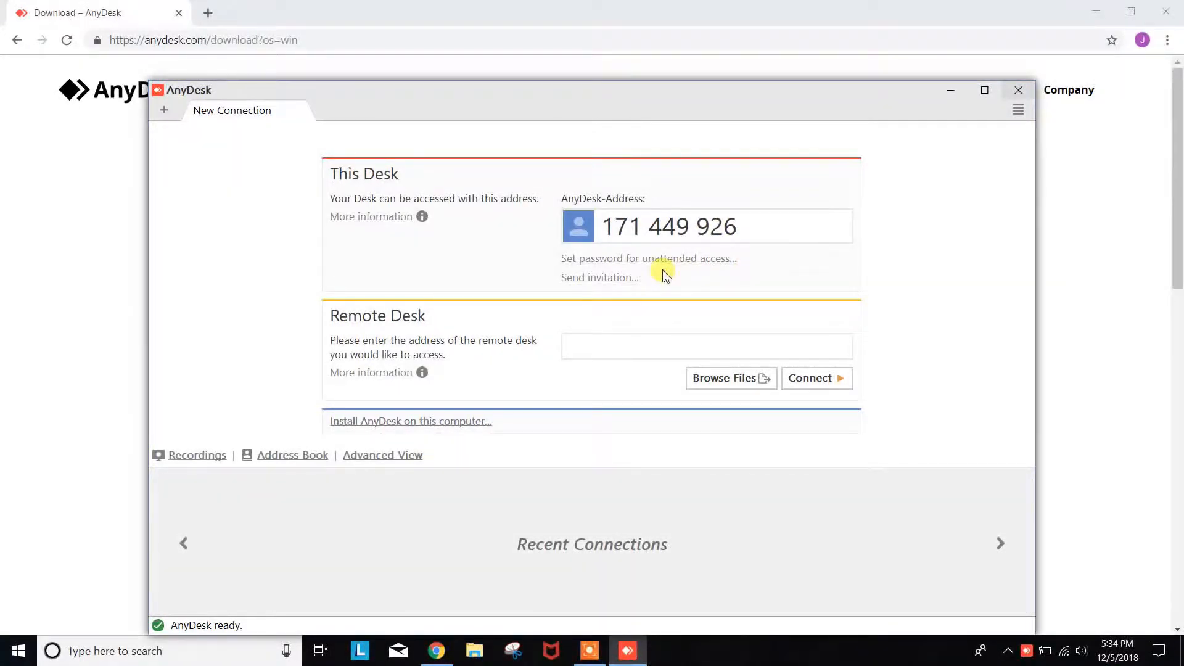
{"action": "mouse_move", "coordinate": [617, 283]}
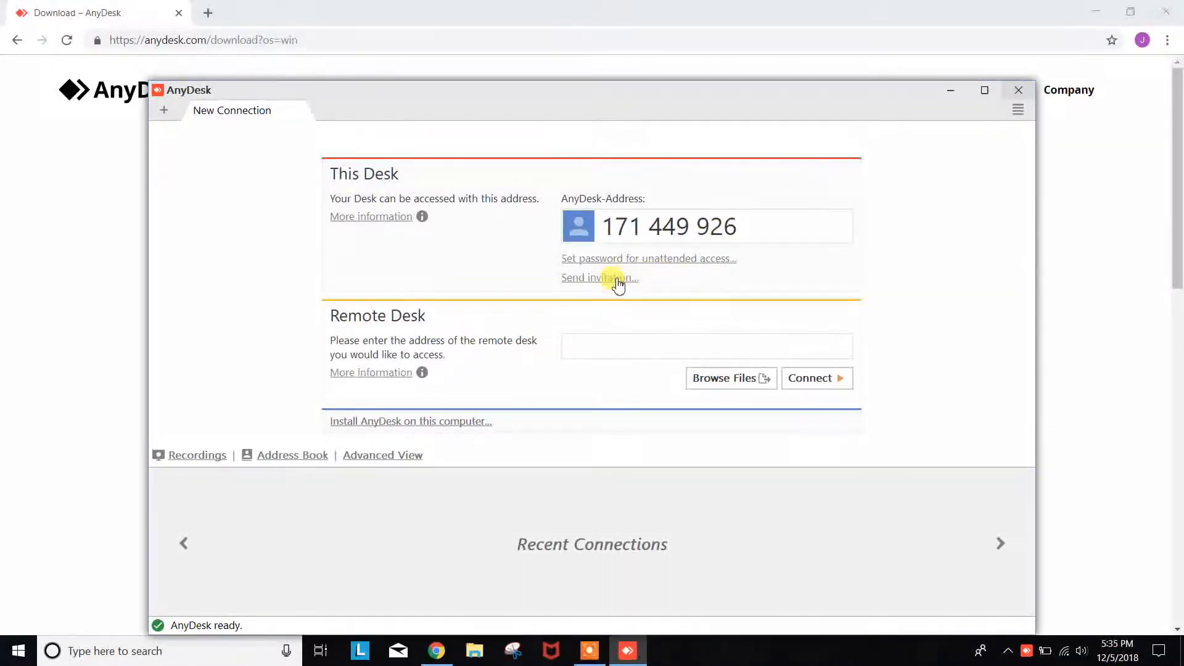